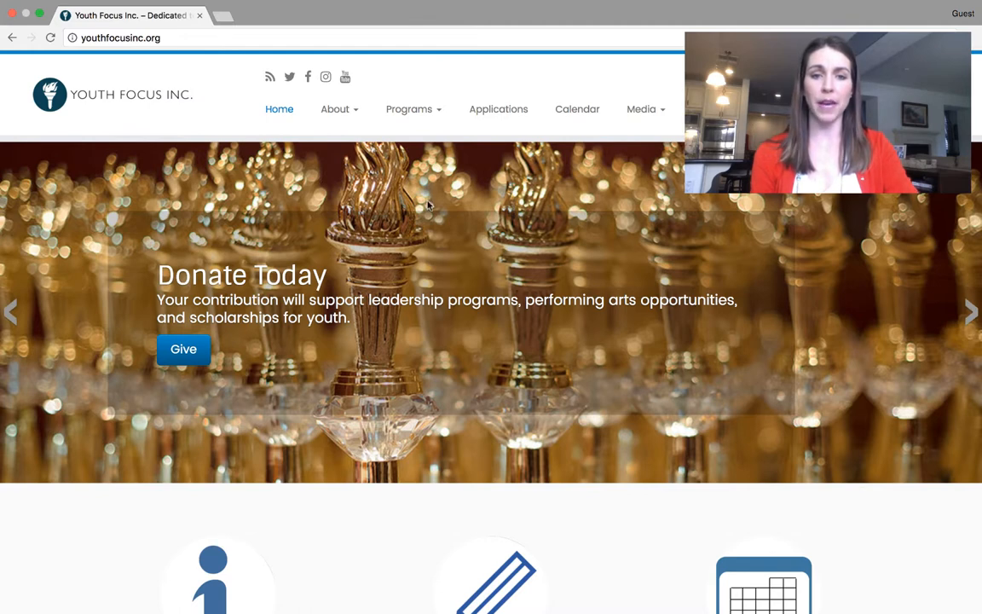
Open Programs > California State Scholarship Competition and scroll to the Cal State Interest Form.
{"action": "left_click", "coordinate": [409, 109]}
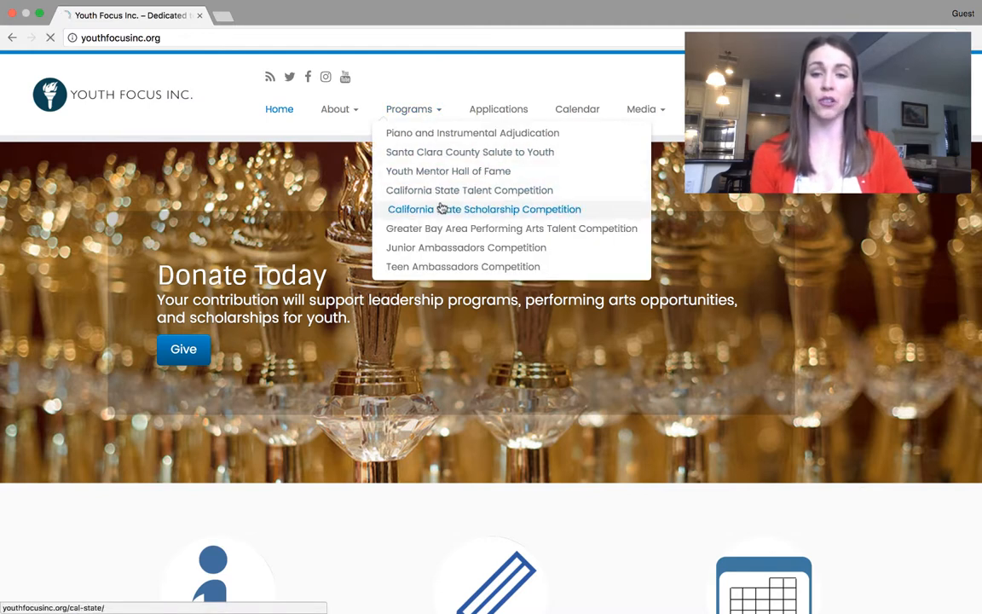
{"action": "left_click", "coordinate": [484, 209]}
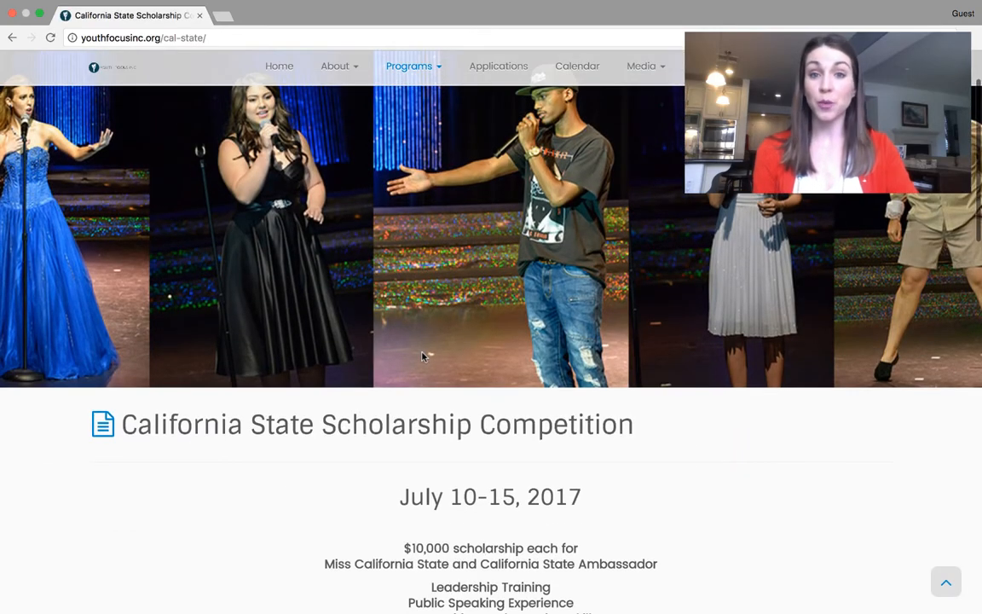
{"action": "scroll", "scroll_direction": "down", "scroll_amount": 3}
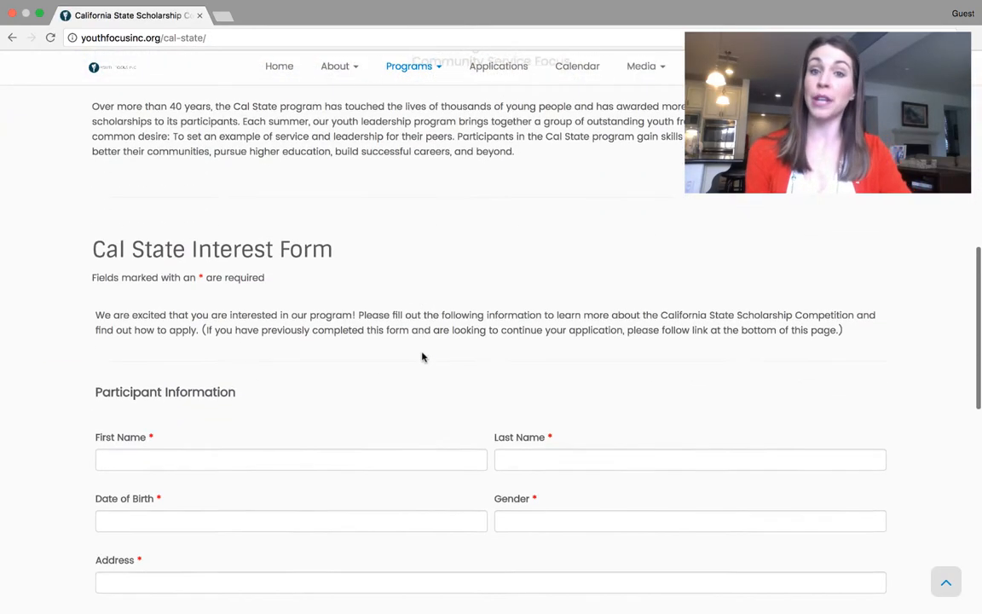
Scroll down the Official Application Form to the blank Representative Information fields.
{"action": "scroll", "scroll_direction": "down", "scroll_amount": 3}
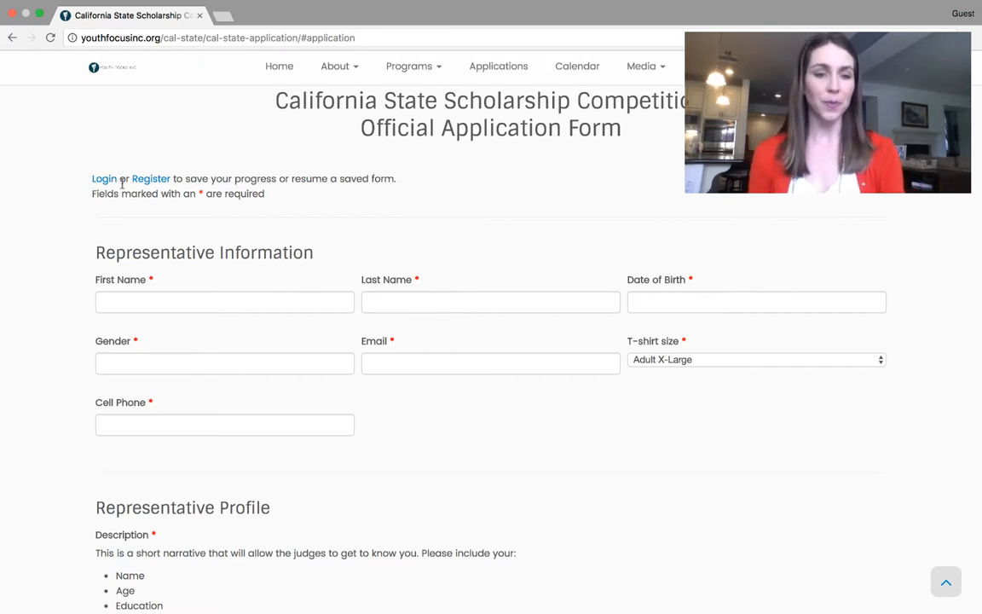
{"action": "scroll", "scroll_direction": "down", "scroll_amount": 3}
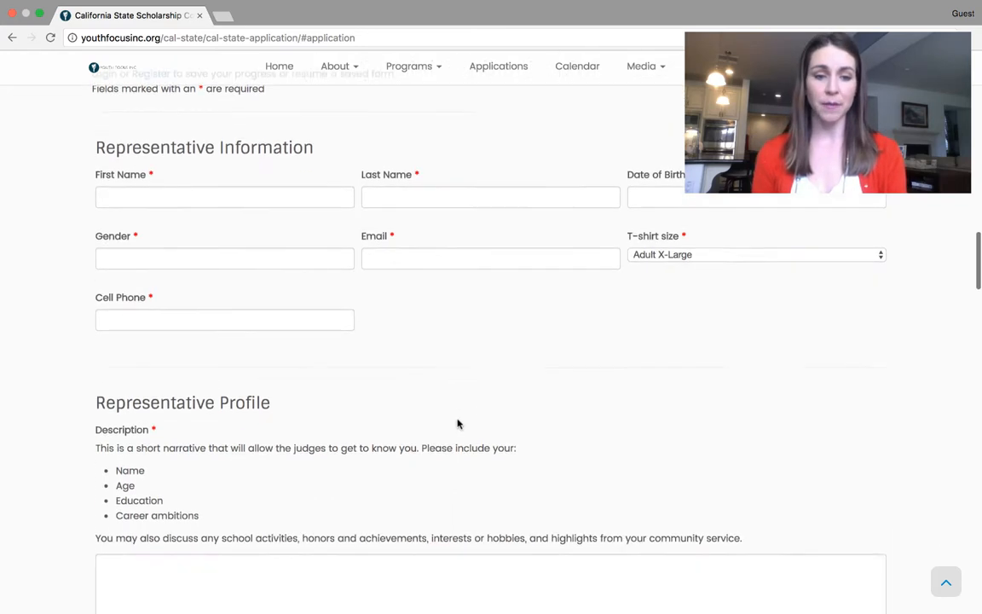
{"action": "scroll", "scroll_direction": "down", "scroll_amount": 3}
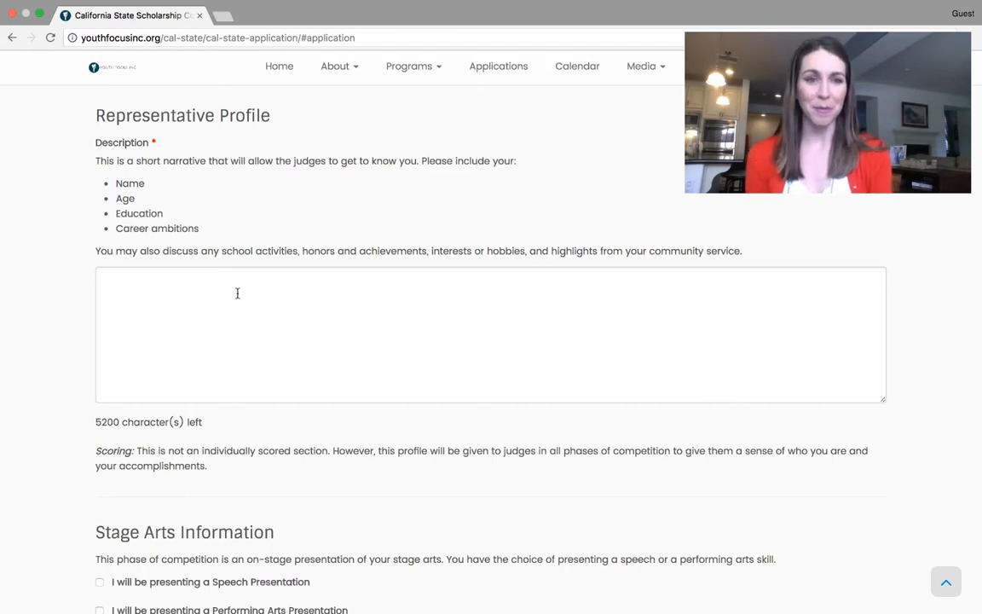
{"action": "scroll", "scroll_direction": "down", "scroll_amount": 3}
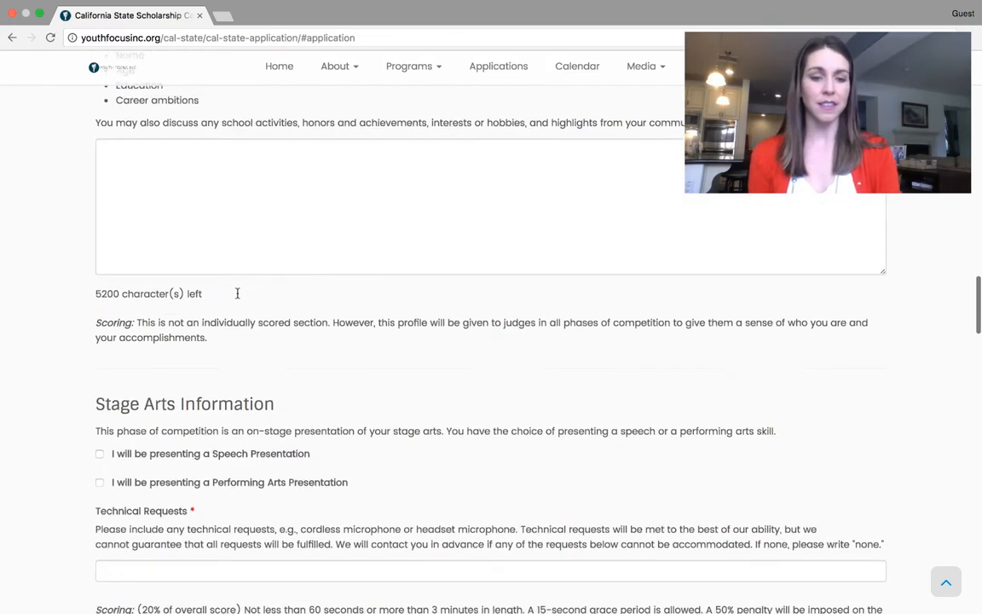
{"action": "scroll", "scroll_direction": "down", "scroll_amount": 3}
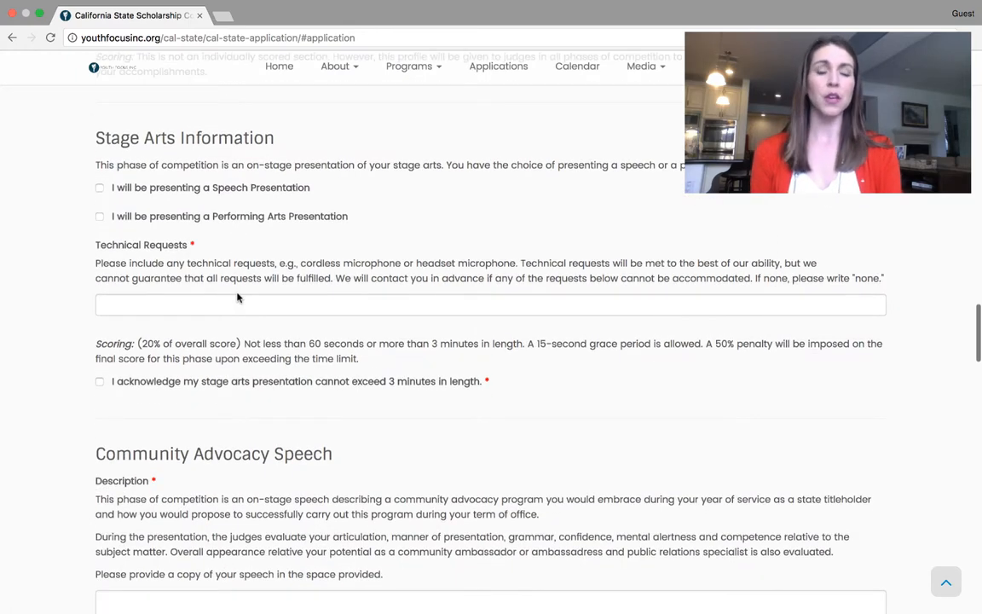
{"action": "mouse_move", "coordinate": [228, 207]}
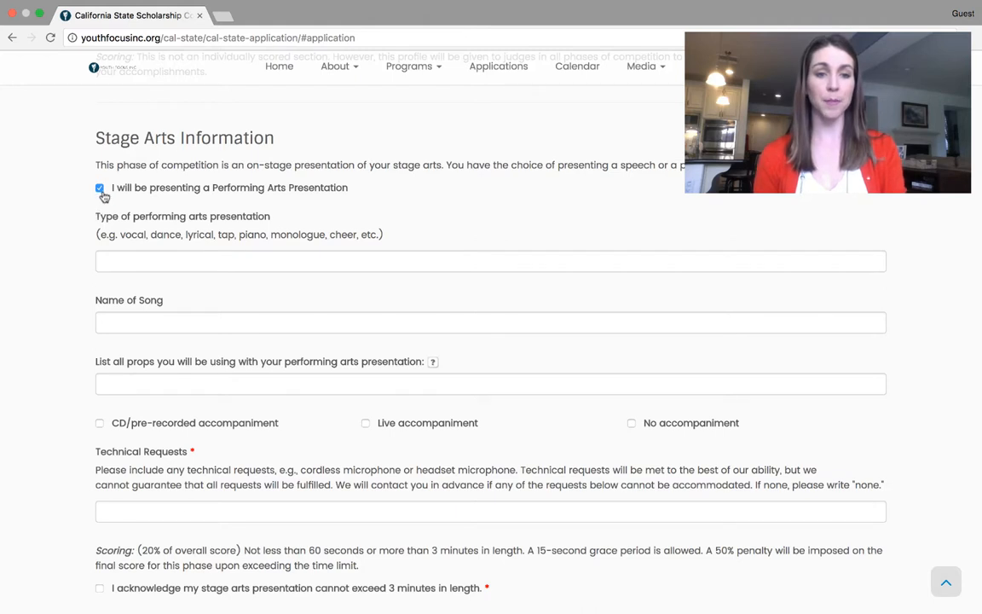
{"action": "left_click", "coordinate": [100, 188]}
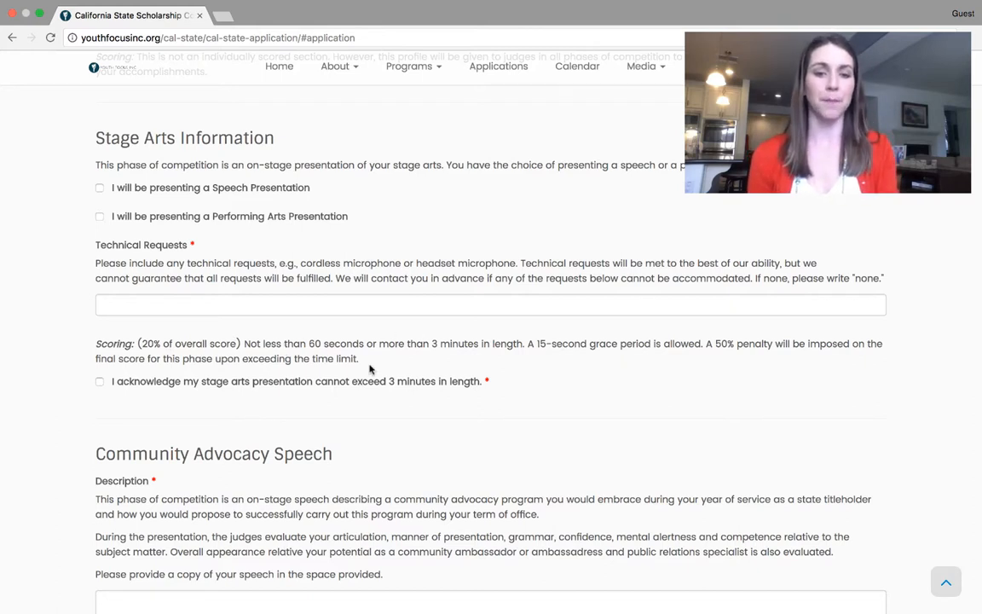
{"action": "scroll", "scroll_direction": "down", "scroll_amount": 3}
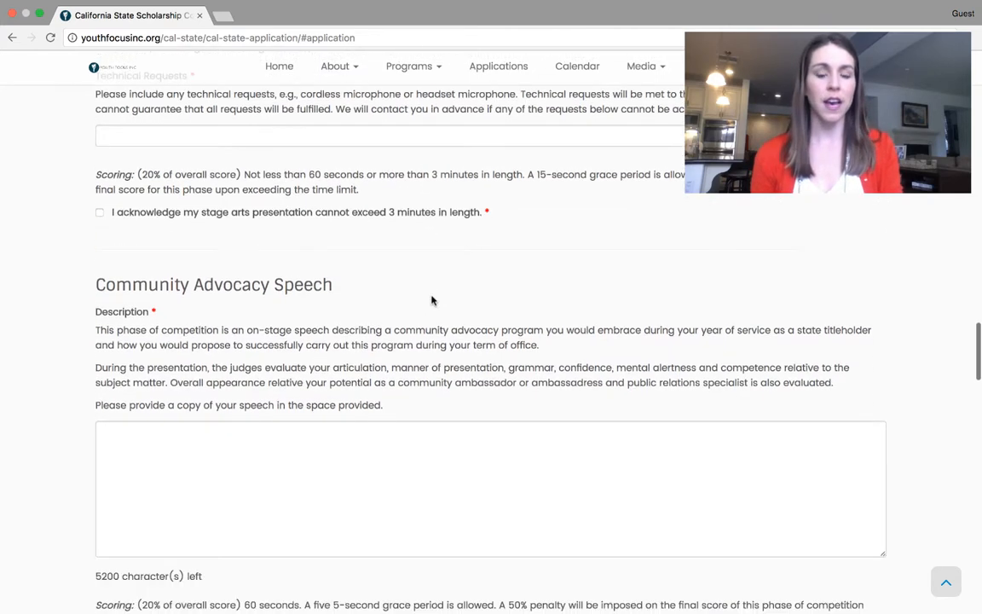
{"action": "scroll", "scroll_direction": "down", "scroll_amount": 3}
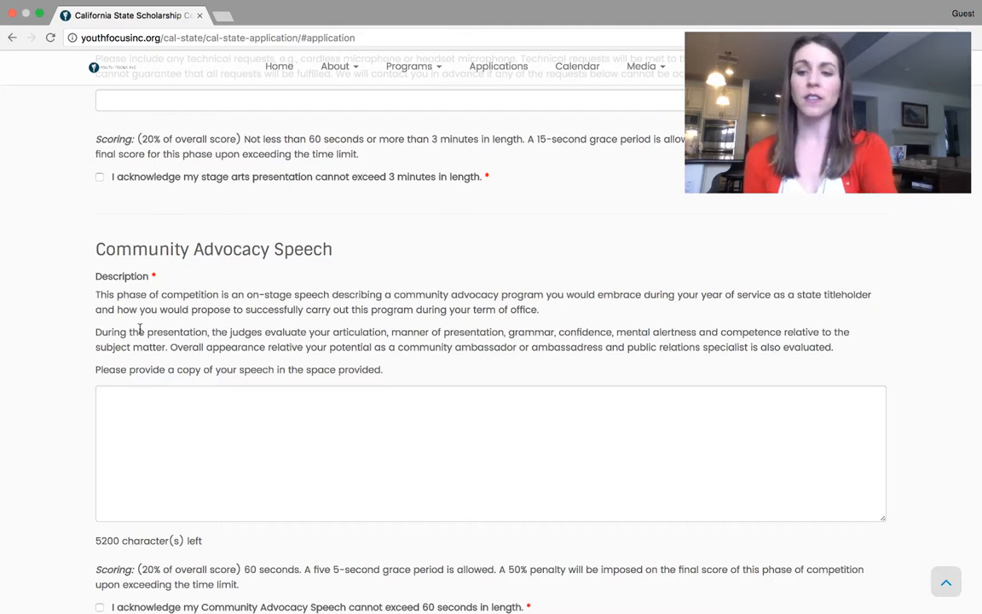
{"action": "mouse_move", "coordinate": [187, 385]}
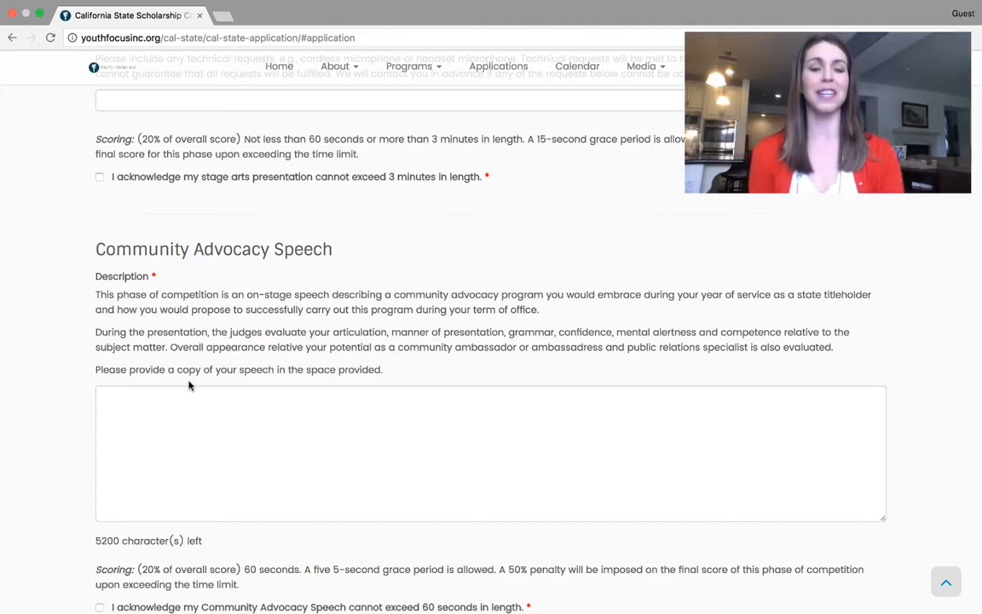
{"action": "scroll", "scroll_direction": "down", "scroll_amount": 3}
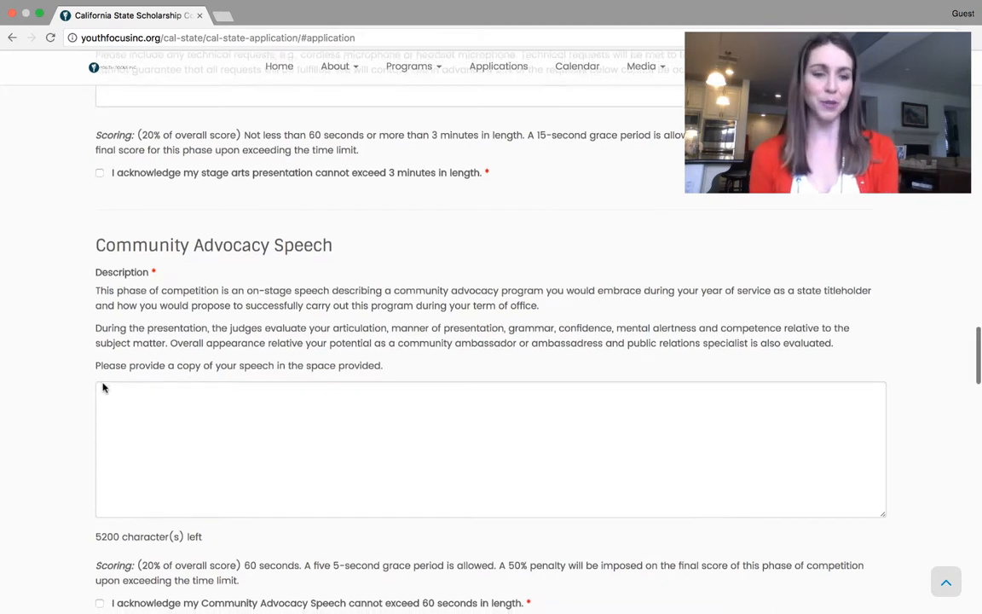
{"action": "scroll", "scroll_direction": "down", "scroll_amount": 3}
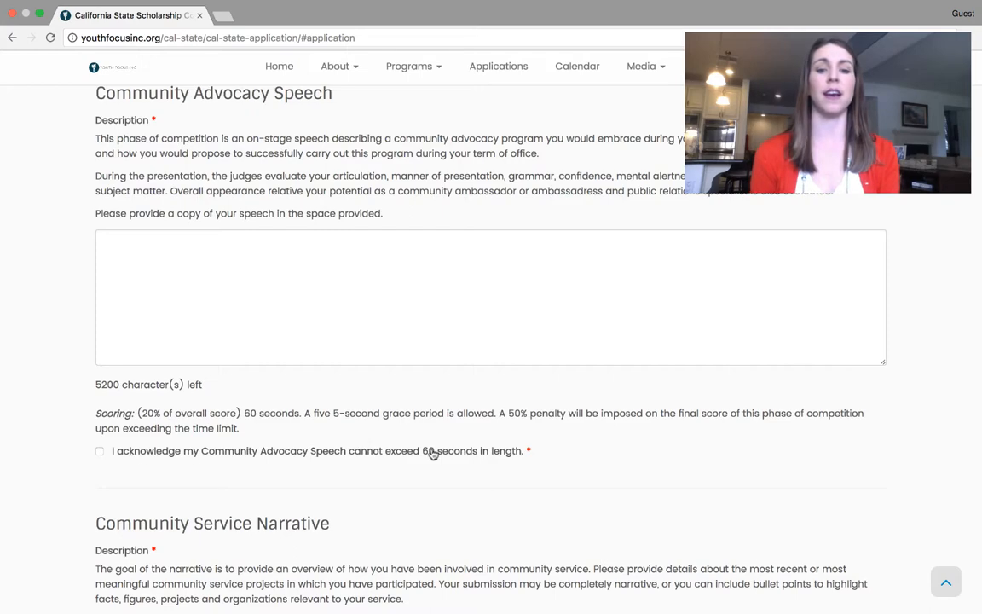
Scroll from the Community Service Narrative past the Materials checkboxes to the Uploads section.
{"action": "scroll", "scroll_direction": "down", "scroll_amount": 3}
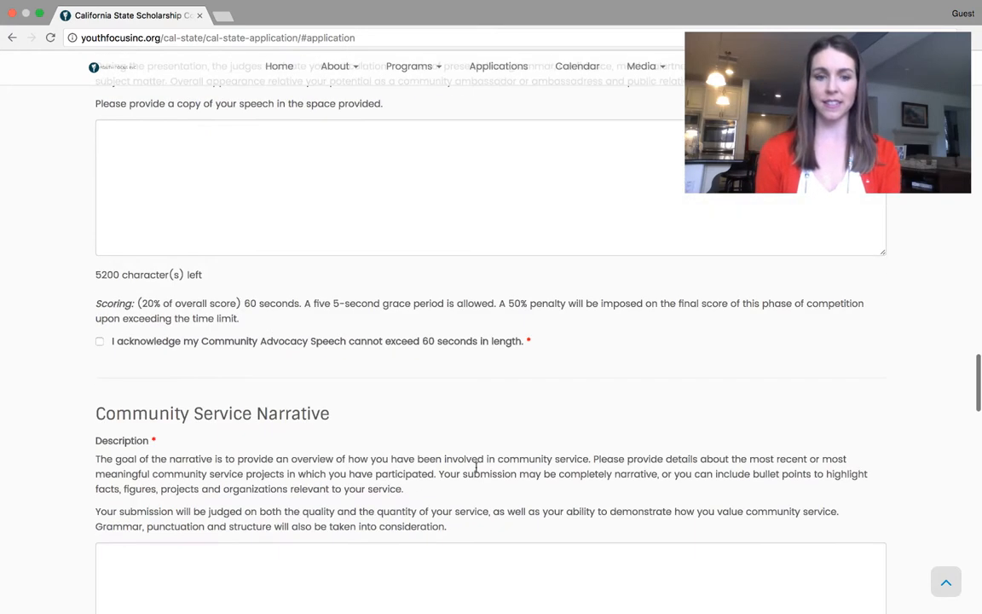
{"action": "scroll", "scroll_direction": "down", "scroll_amount": 3}
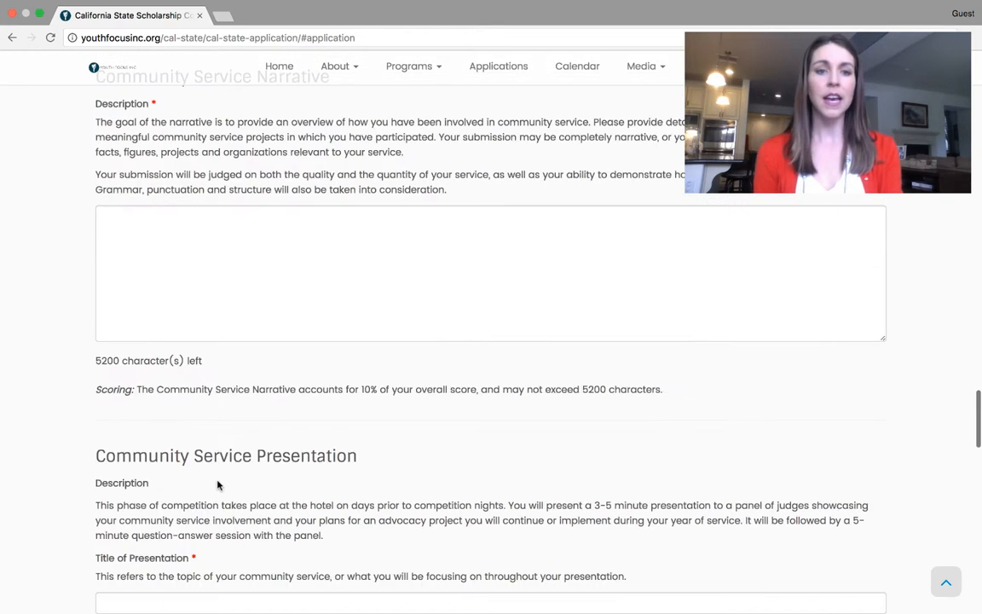
{"action": "scroll", "scroll_direction": "up", "scroll_amount": 3}
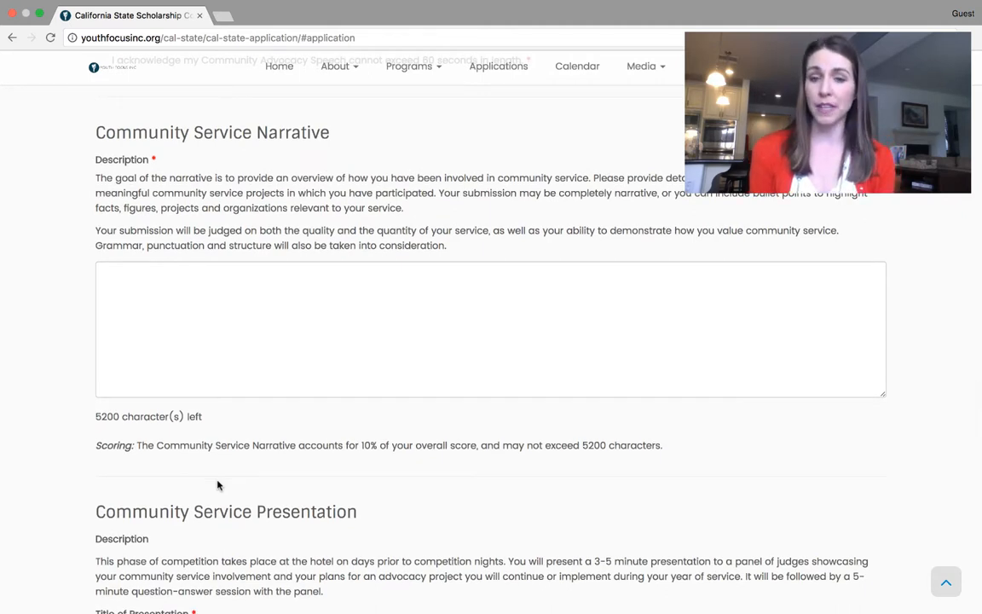
{"action": "mouse_move", "coordinate": [224, 245]}
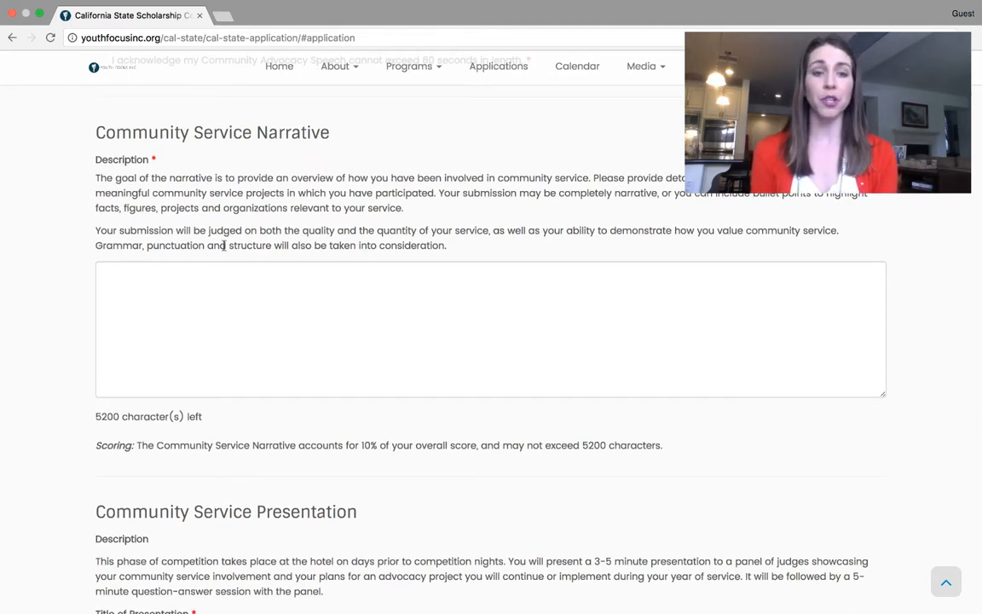
{"action": "scroll", "scroll_direction": "down", "scroll_amount": 3}
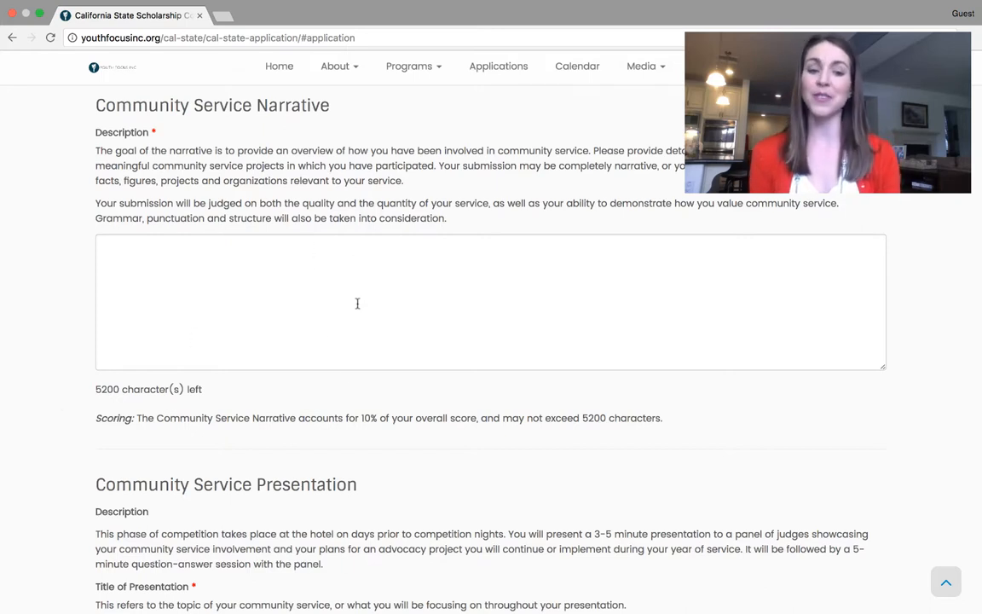
{"action": "mouse_move", "coordinate": [339, 475]}
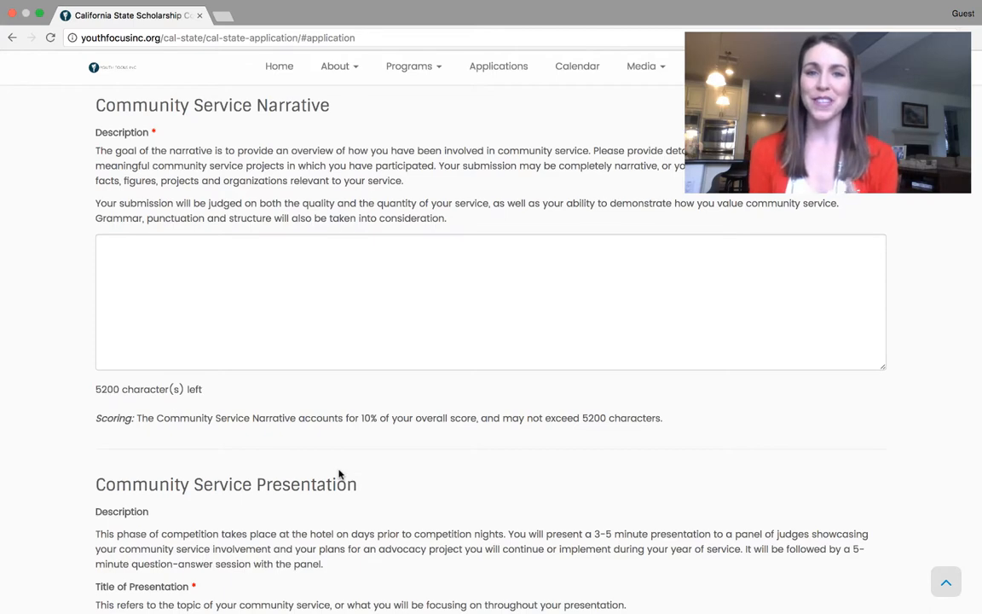
{"action": "mouse_move", "coordinate": [81, 414]}
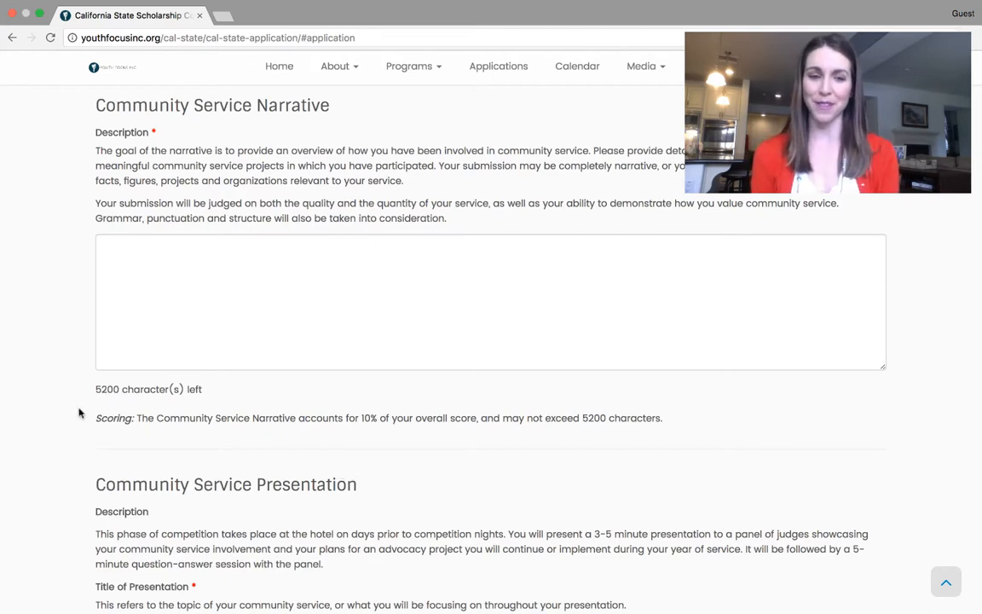
{"action": "scroll", "scroll_direction": "down", "scroll_amount": 3}
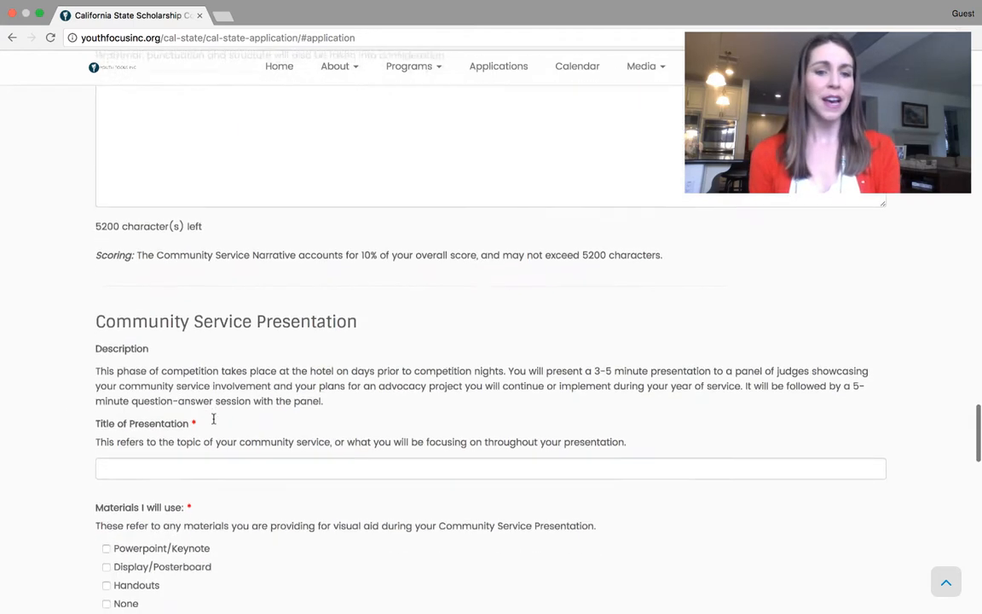
{"action": "scroll", "scroll_direction": "down", "scroll_amount": 3}
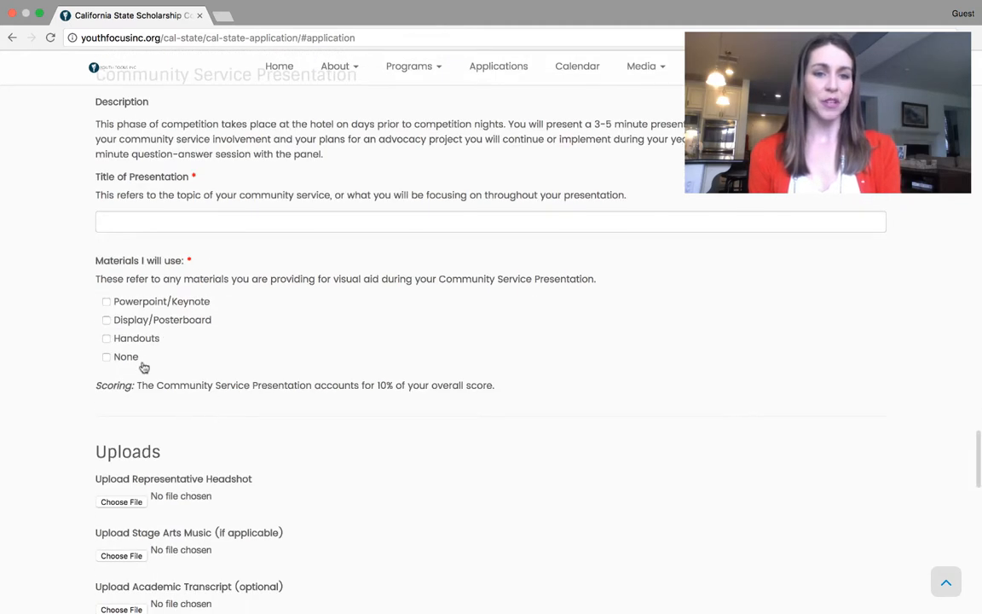
{"action": "mouse_move", "coordinate": [250, 398]}
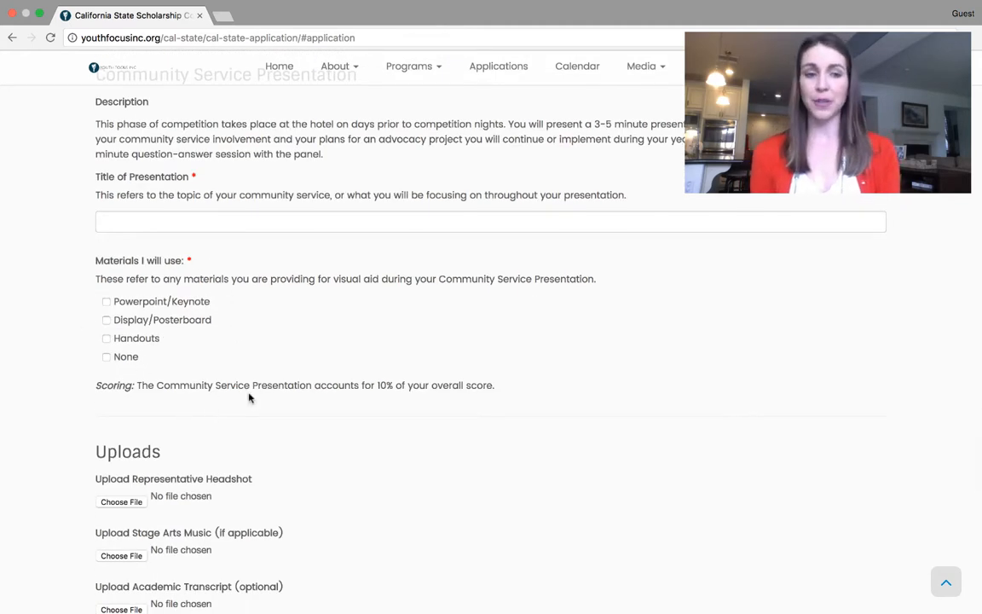
{"action": "mouse_move", "coordinate": [188, 347]}
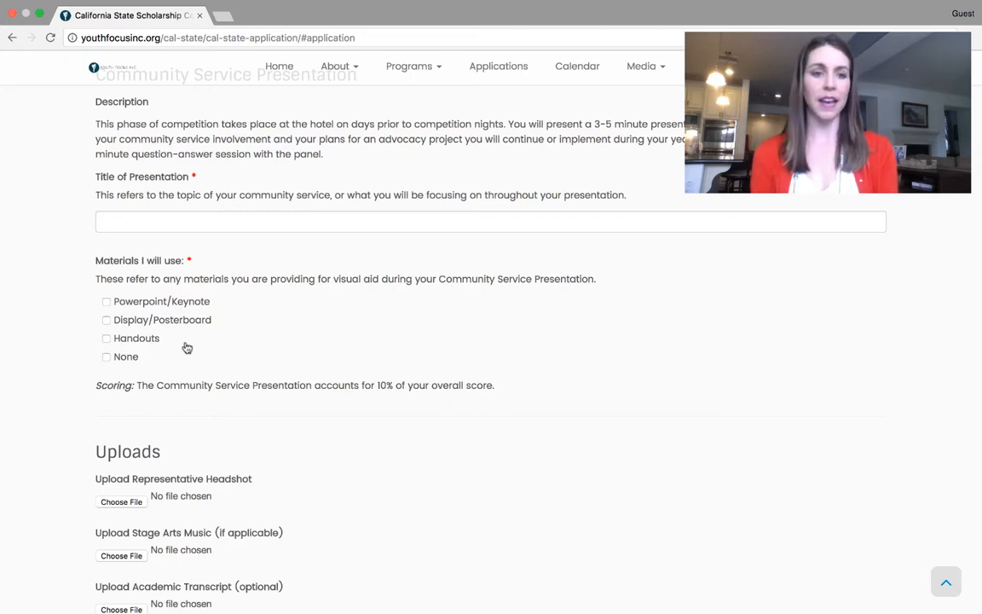
{"action": "scroll", "scroll_direction": "down", "scroll_amount": 3}
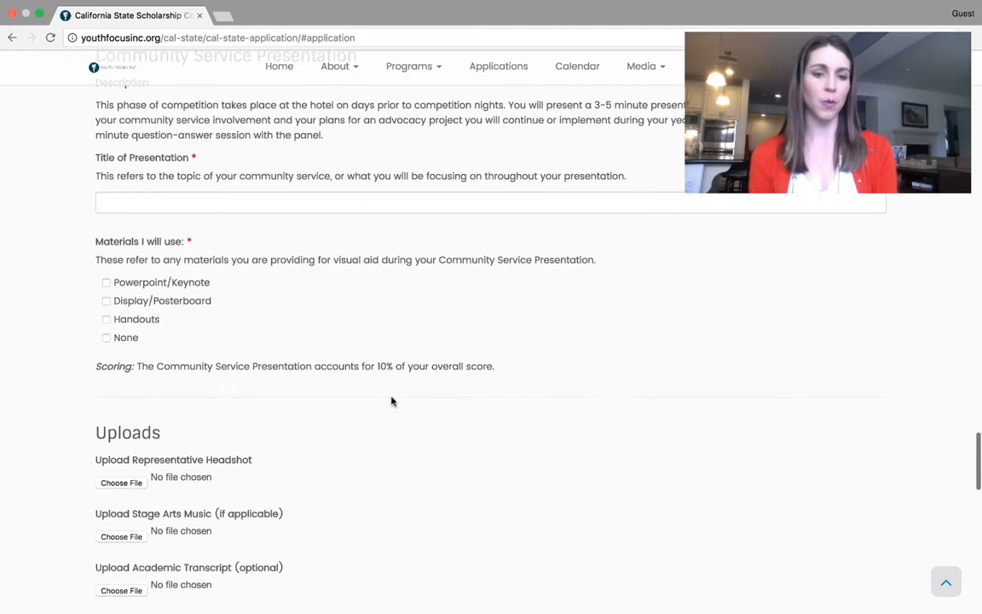
{"action": "scroll", "scroll_direction": "down", "scroll_amount": 3}
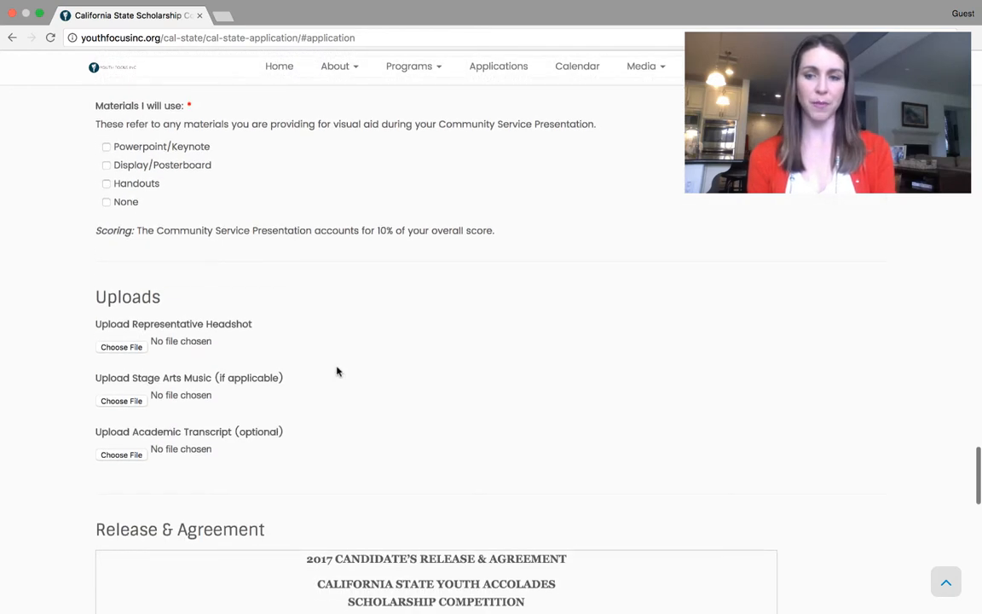
Scroll so the three Choose File upload fields sit above the Release & Agreement text.
{"action": "scroll", "scroll_direction": "down", "scroll_amount": 3}
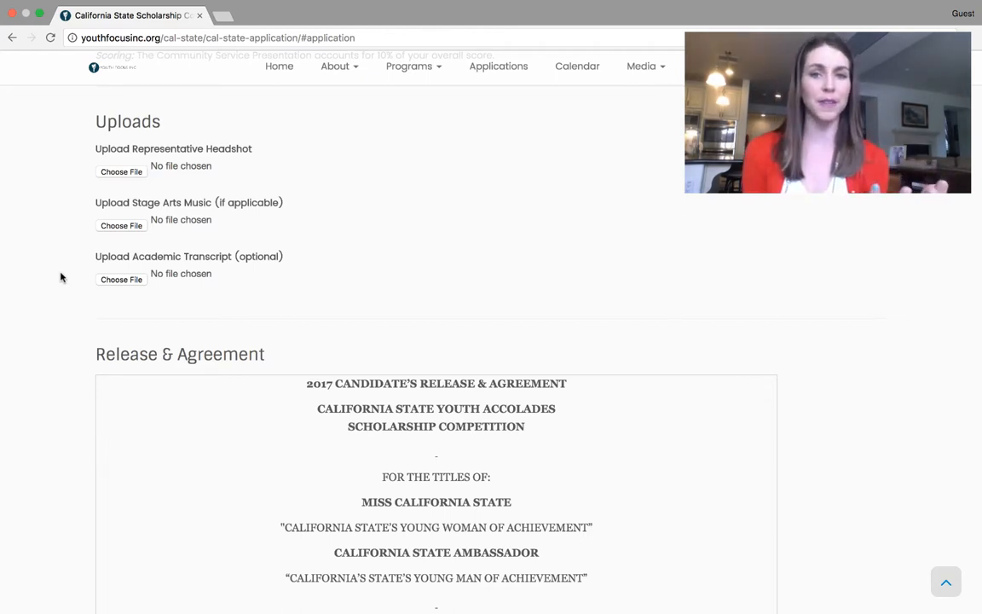
{"action": "mouse_move", "coordinate": [132, 161]}
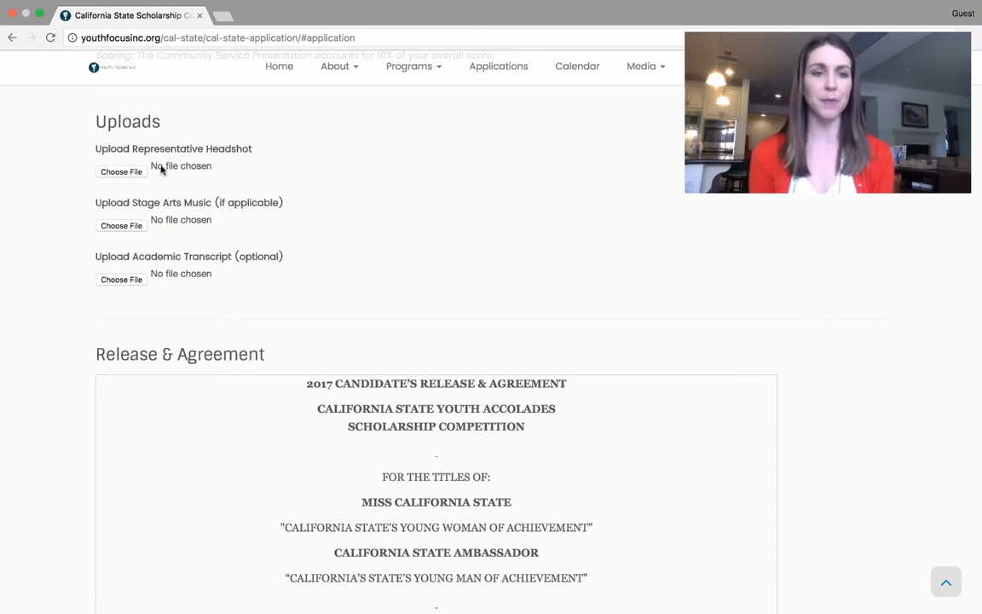
{"action": "mouse_move", "coordinate": [214, 158]}
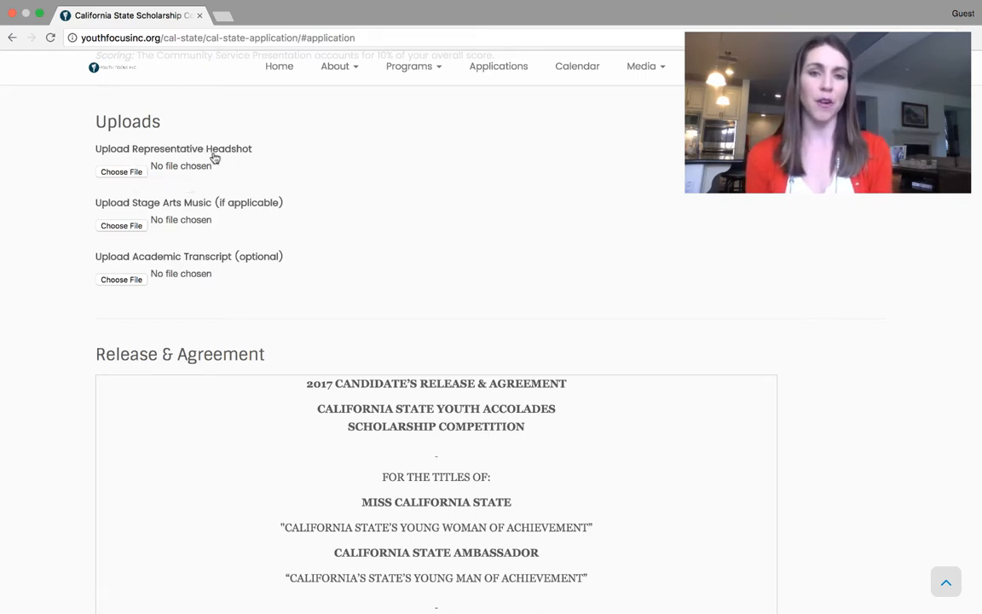
{"action": "mouse_move", "coordinate": [194, 176]}
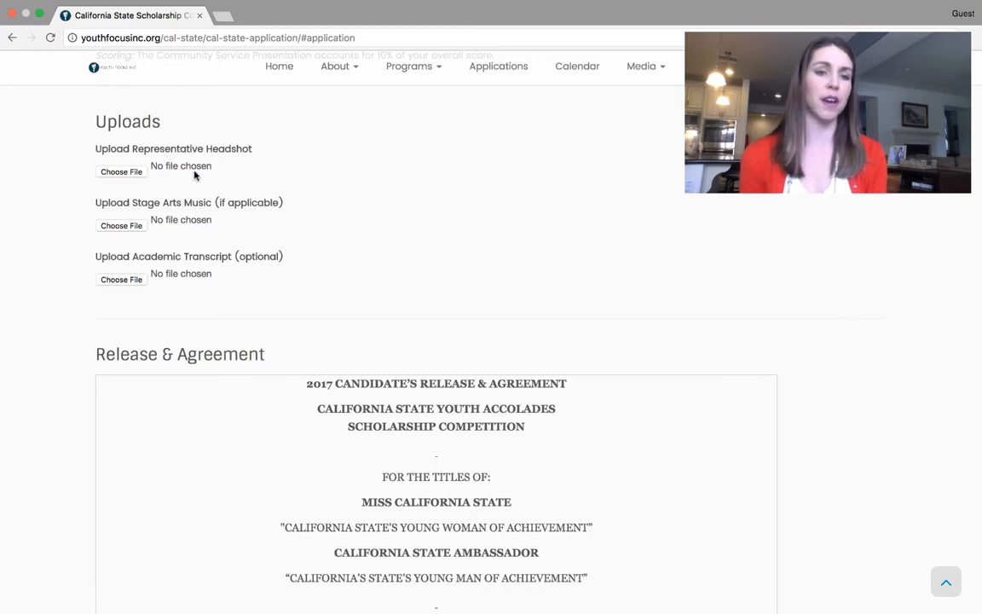
{"action": "mouse_move", "coordinate": [230, 213]}
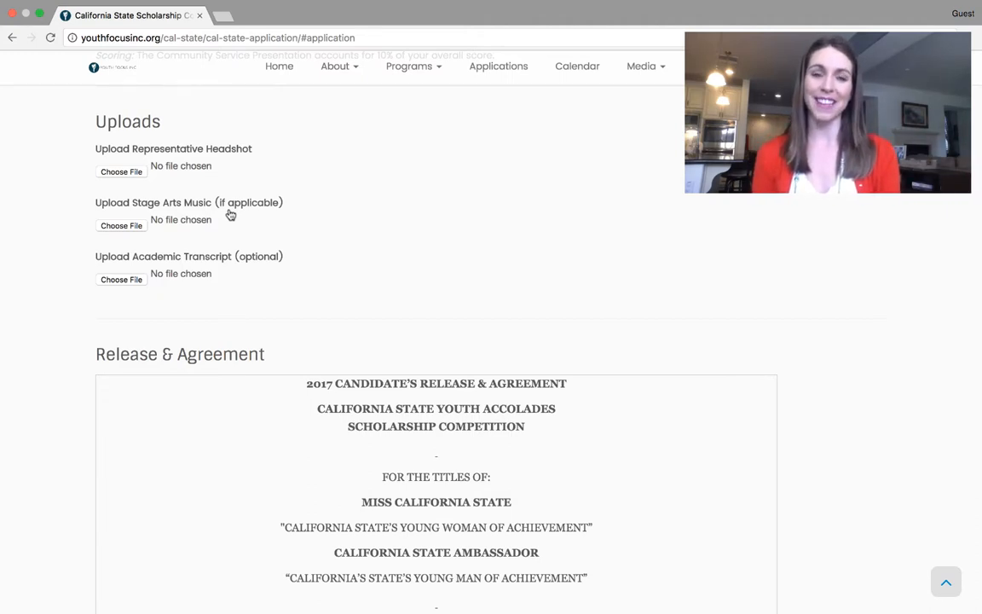
Scroll past the agreement, Medical Release, doctor and insurance fields down to Submit.
{"action": "scroll", "scroll_direction": "down", "scroll_amount": 3}
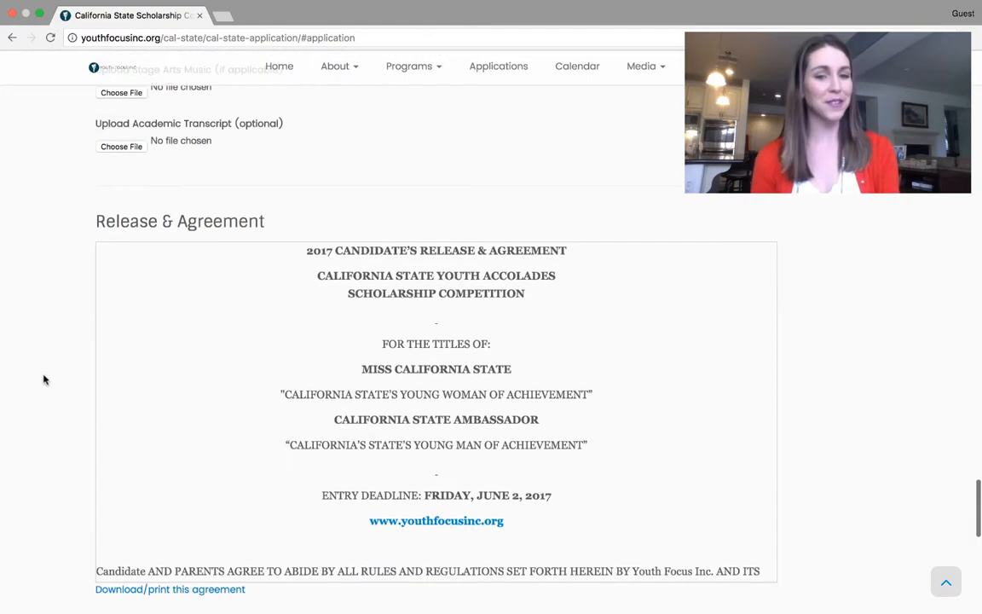
{"action": "scroll", "scroll_direction": "down", "scroll_amount": 3}
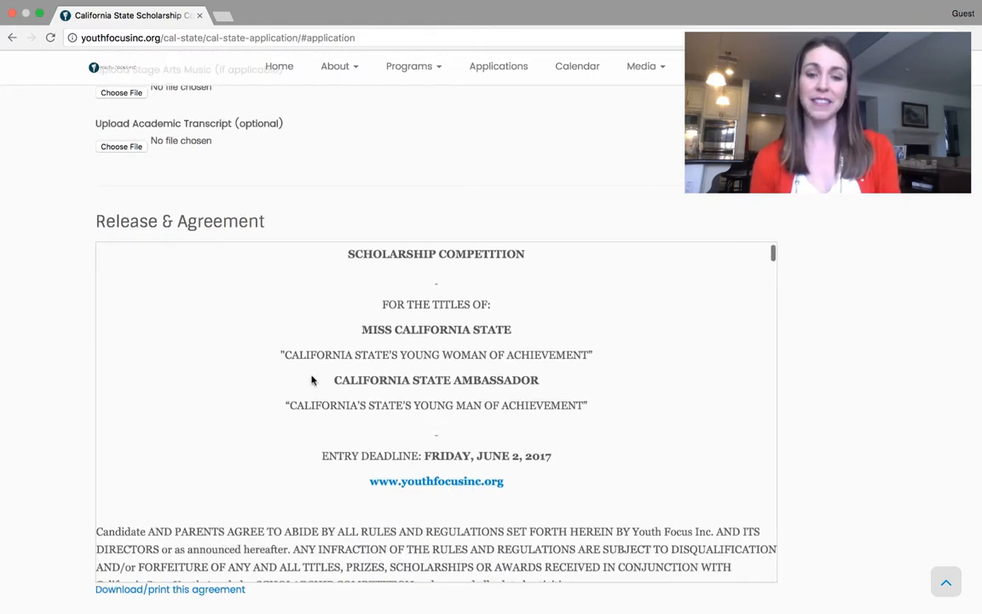
{"action": "scroll", "scroll_direction": "down", "scroll_amount": 3}
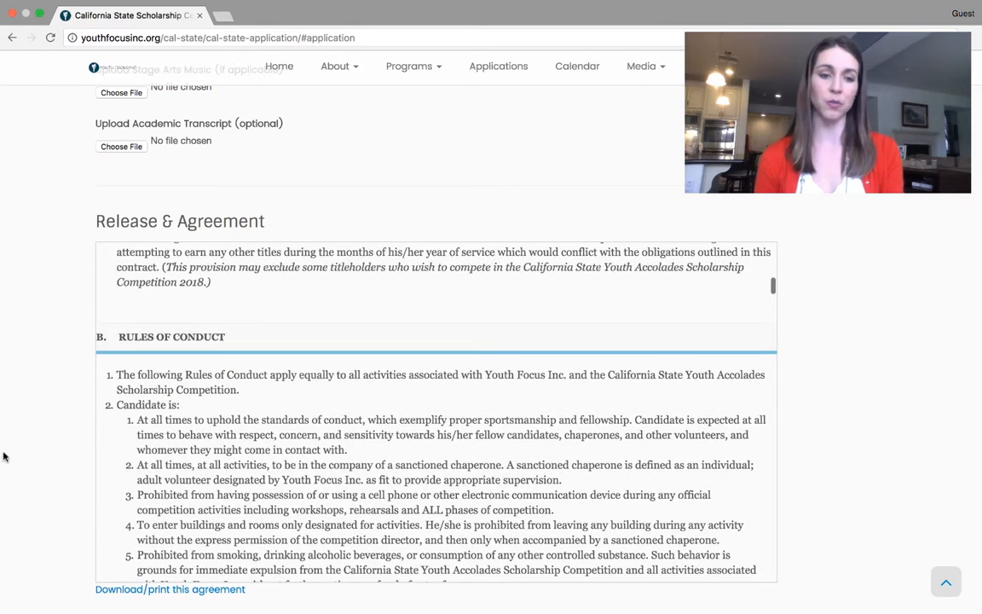
{"action": "scroll", "scroll_direction": "down", "scroll_amount": 3}
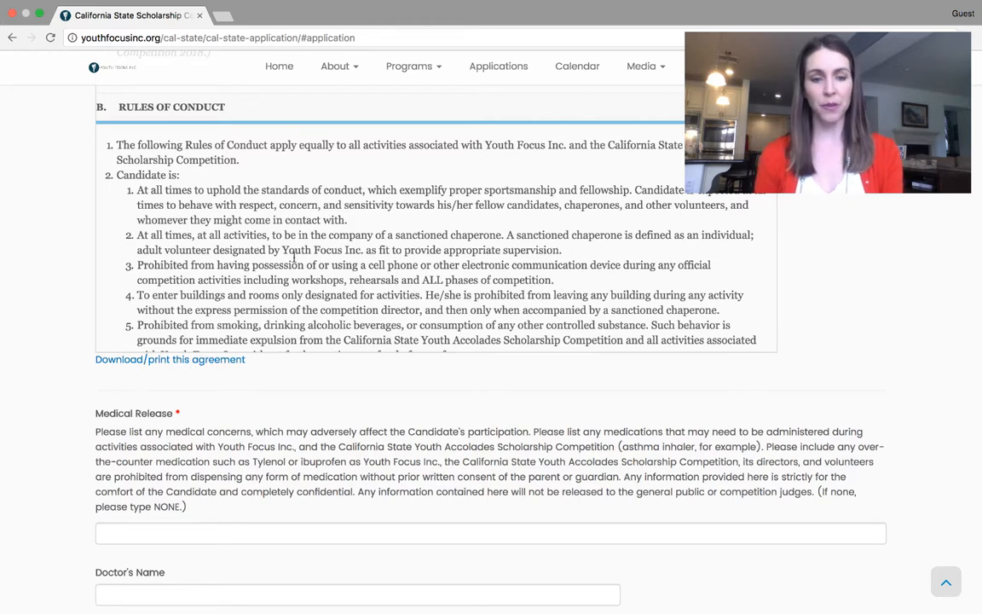
{"action": "mouse_move", "coordinate": [170, 359]}
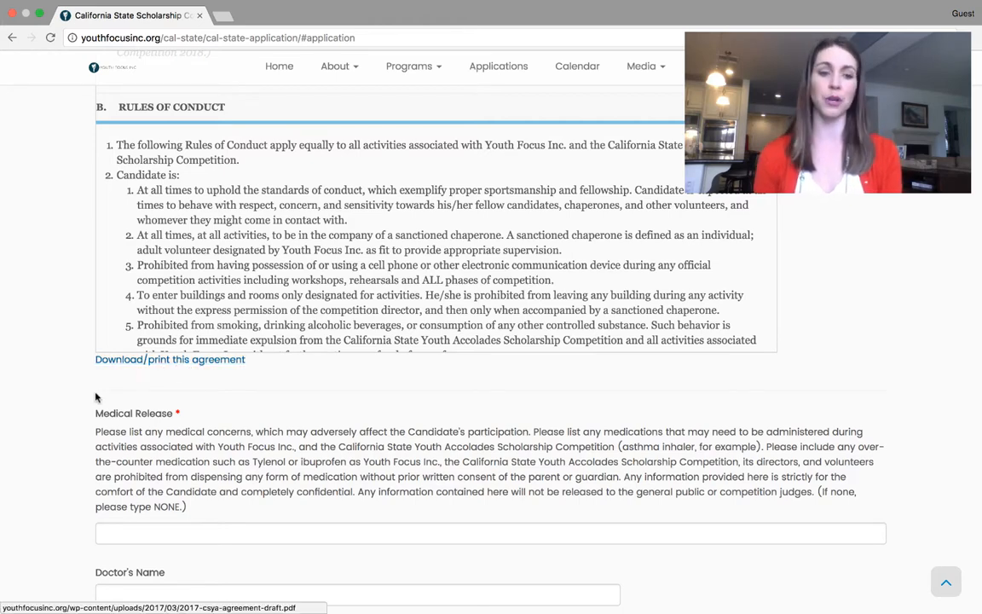
{"action": "scroll", "scroll_direction": "down", "scroll_amount": 3}
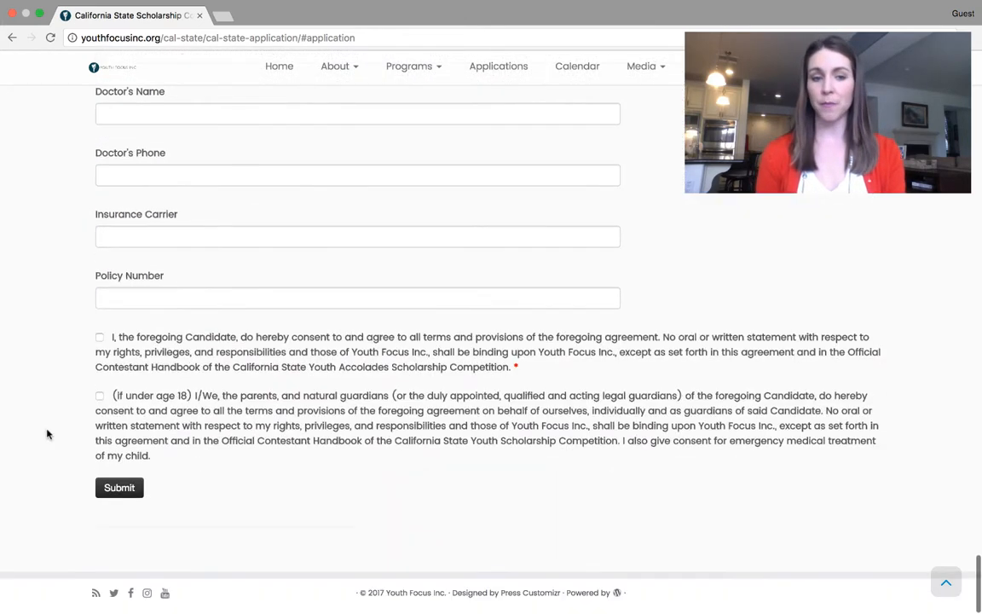